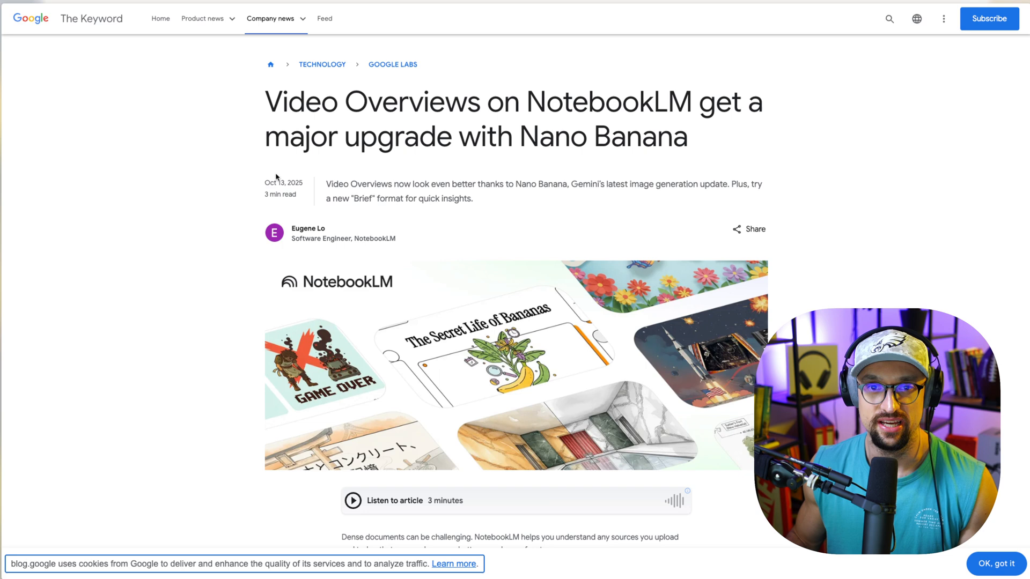
Step: Highlight the Oct 13, 2025 publication date under the Video Overviews article headline
double_click(283, 182)
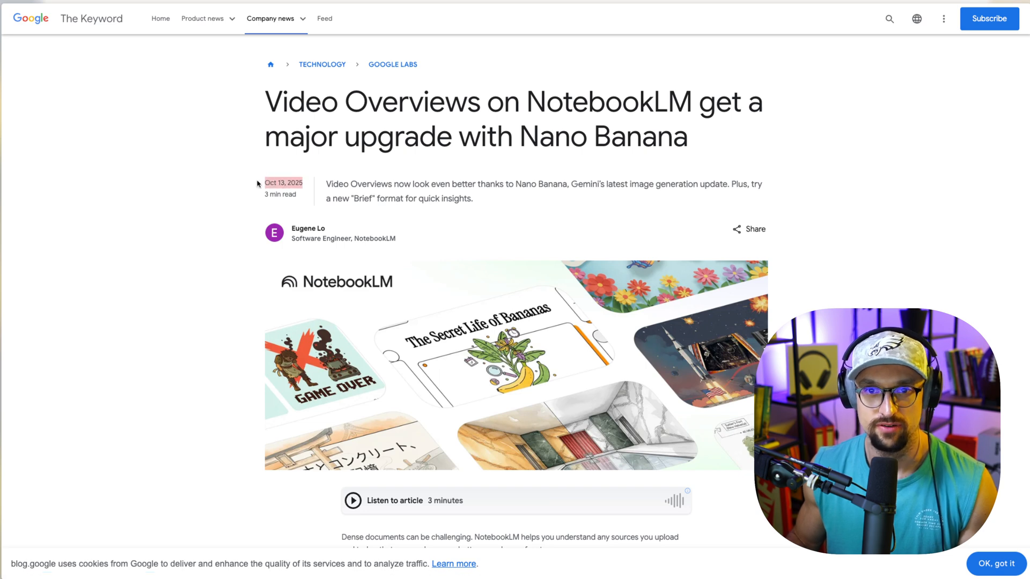
drag(326, 183, 472, 197)
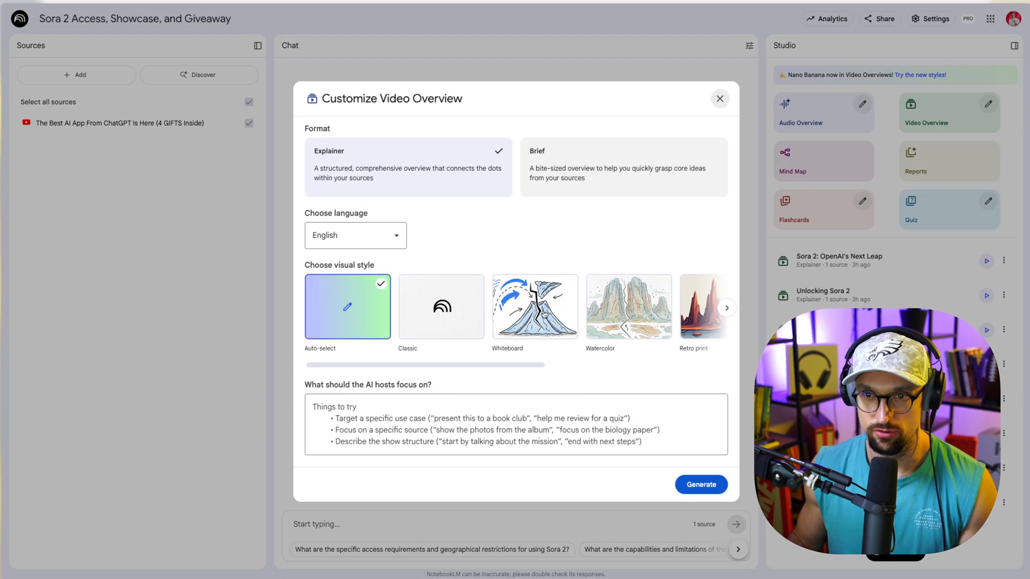
click(726, 308)
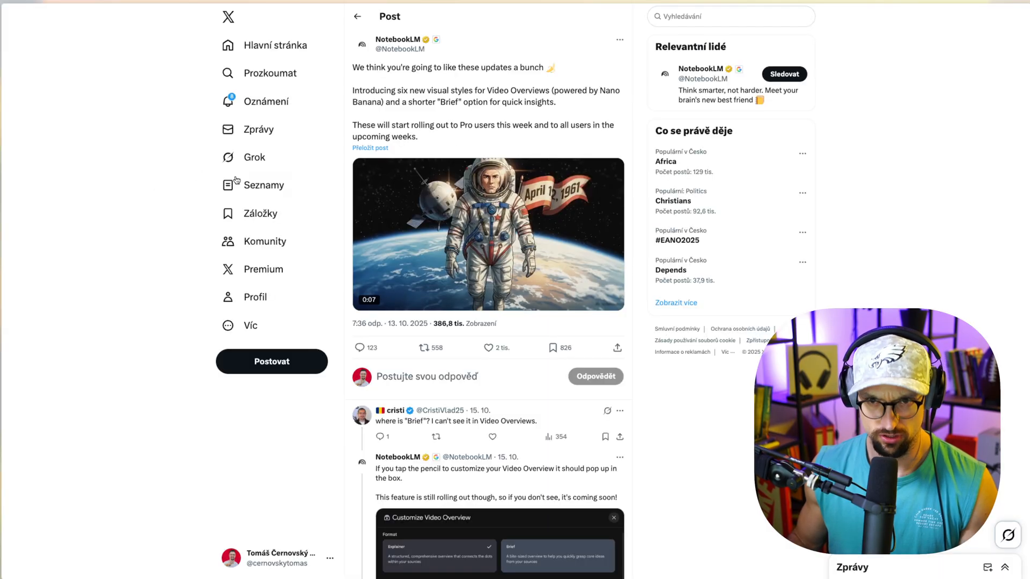
click(487, 235)
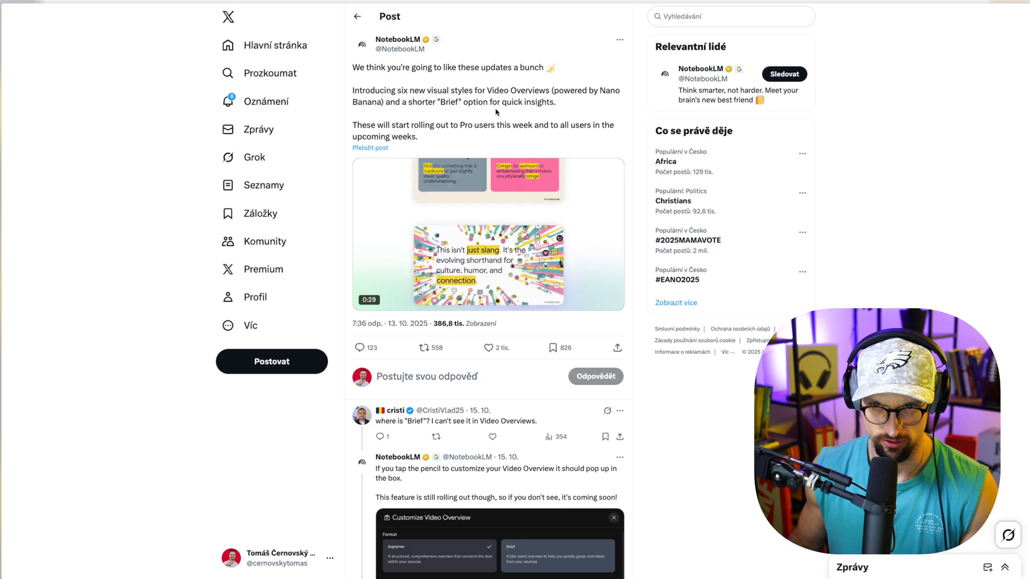
click(487, 234)
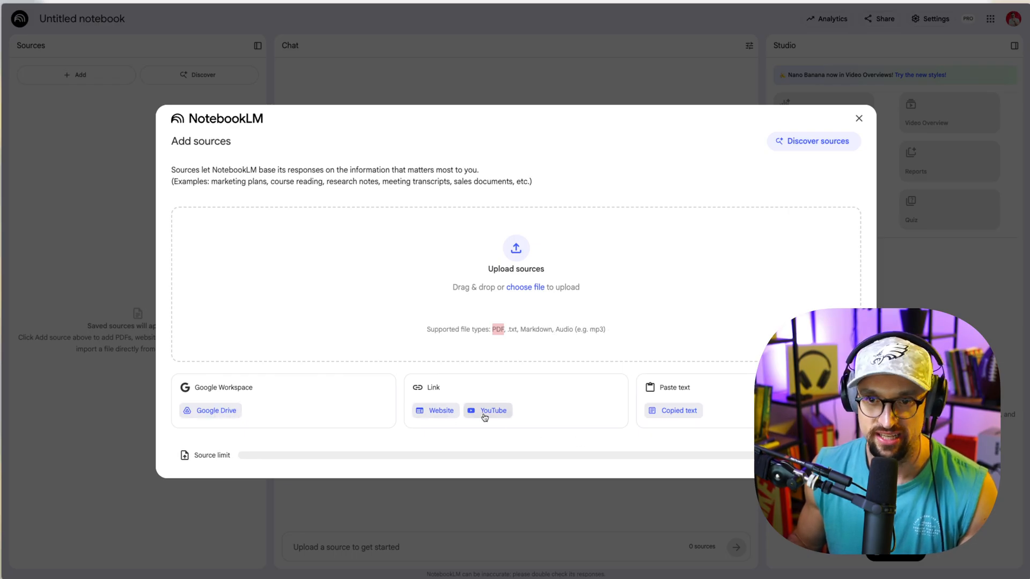
mouse_move(374, 244)
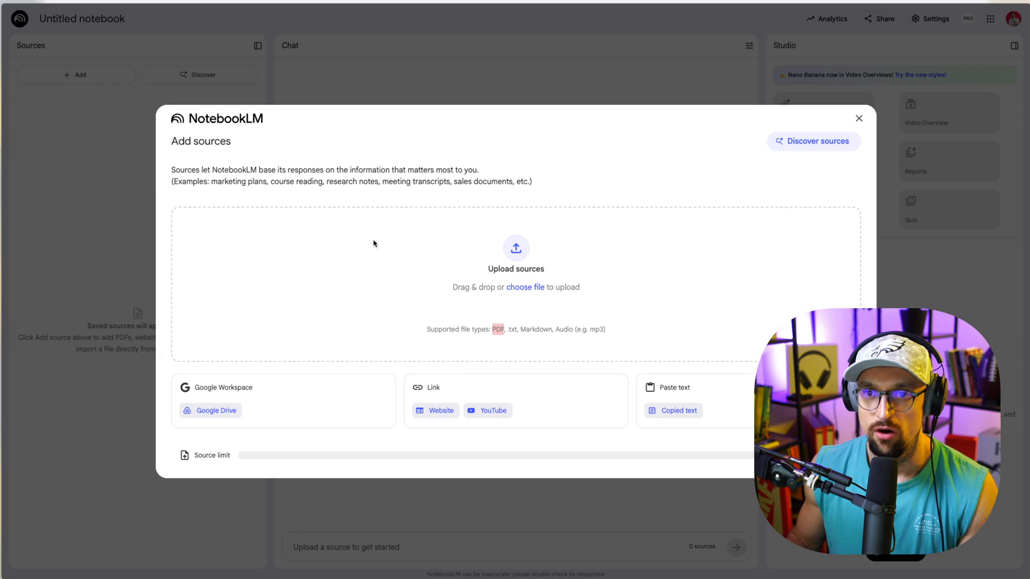
Step: Start Discover sources from the Add sources dialog of the new notebook
click(814, 142)
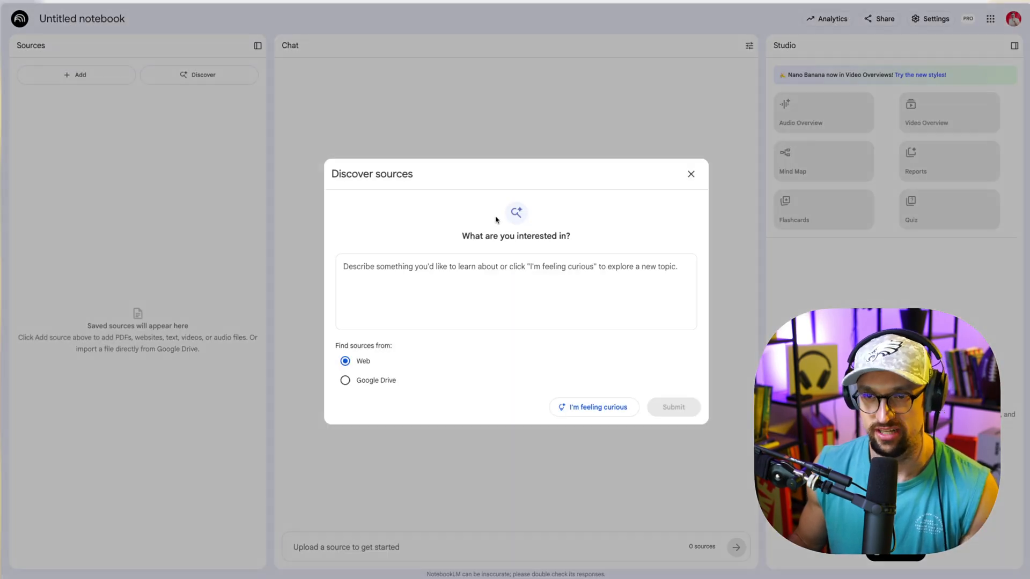
click(516, 292)
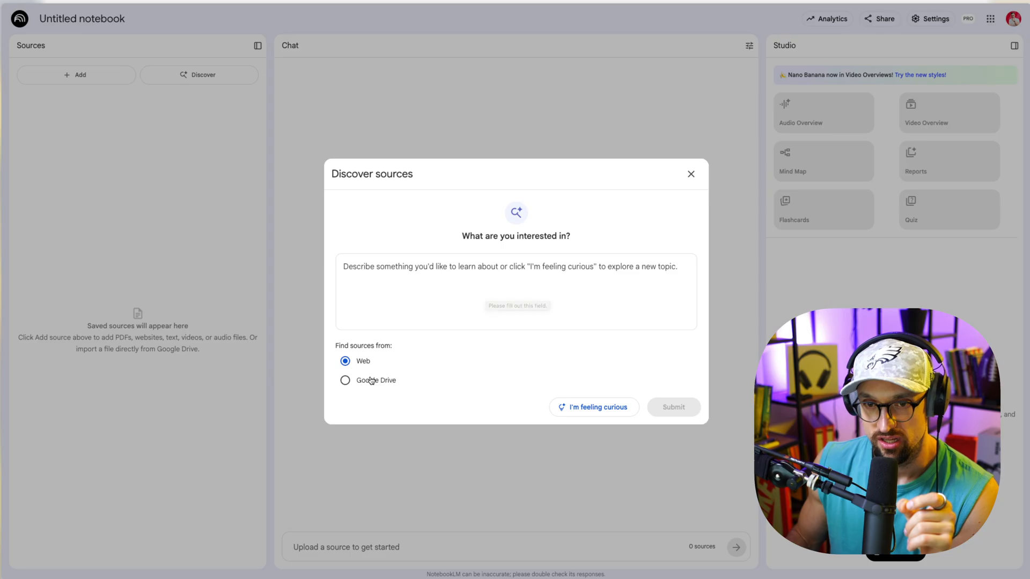
click(345, 379)
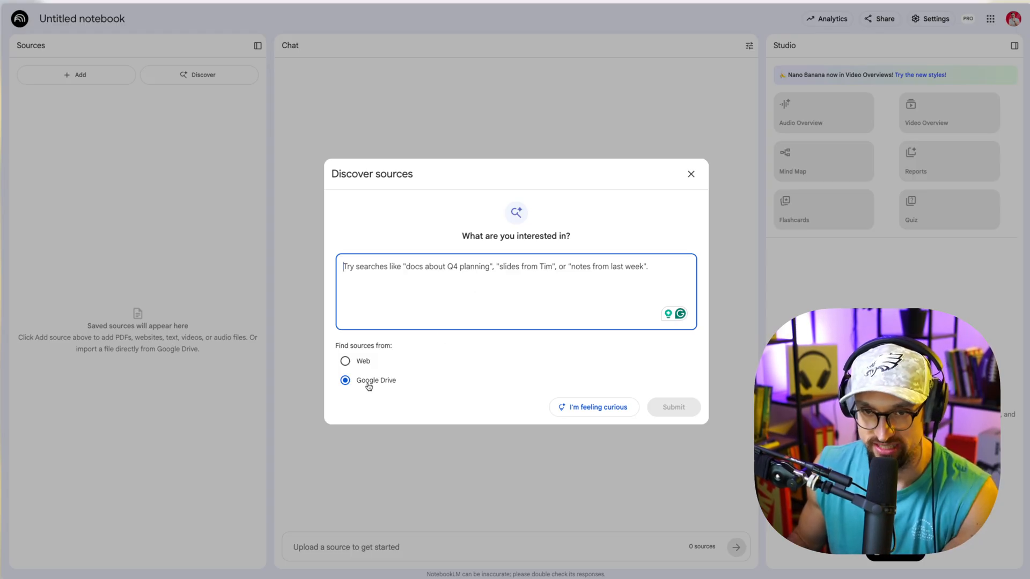
click(344, 360)
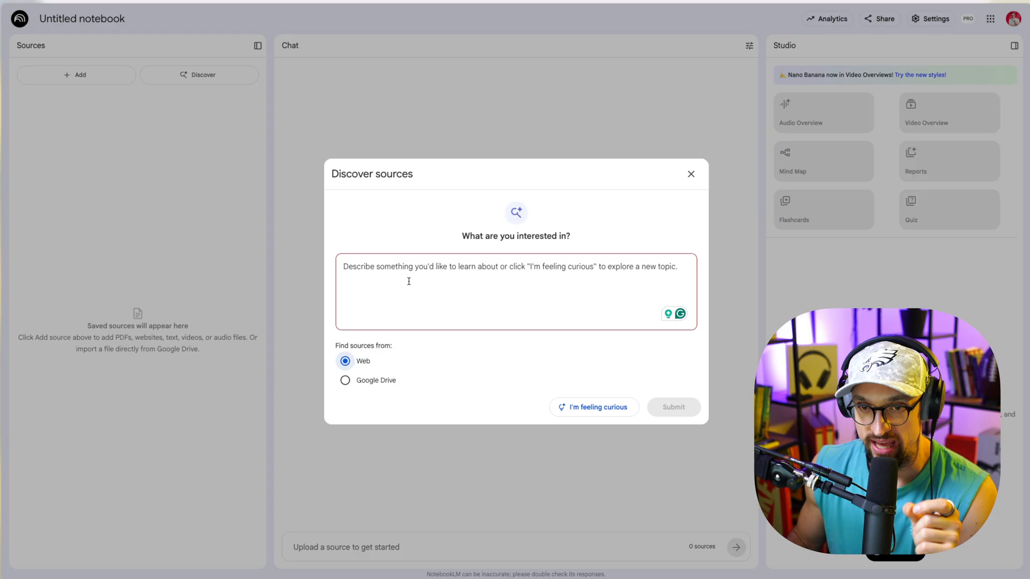
click(673, 407)
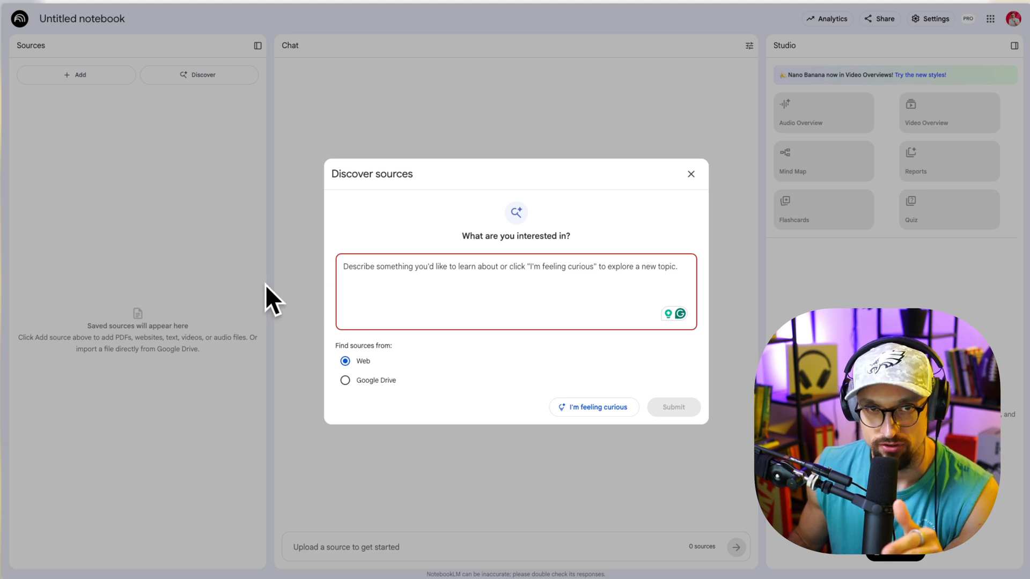
mouse_move(818, 121)
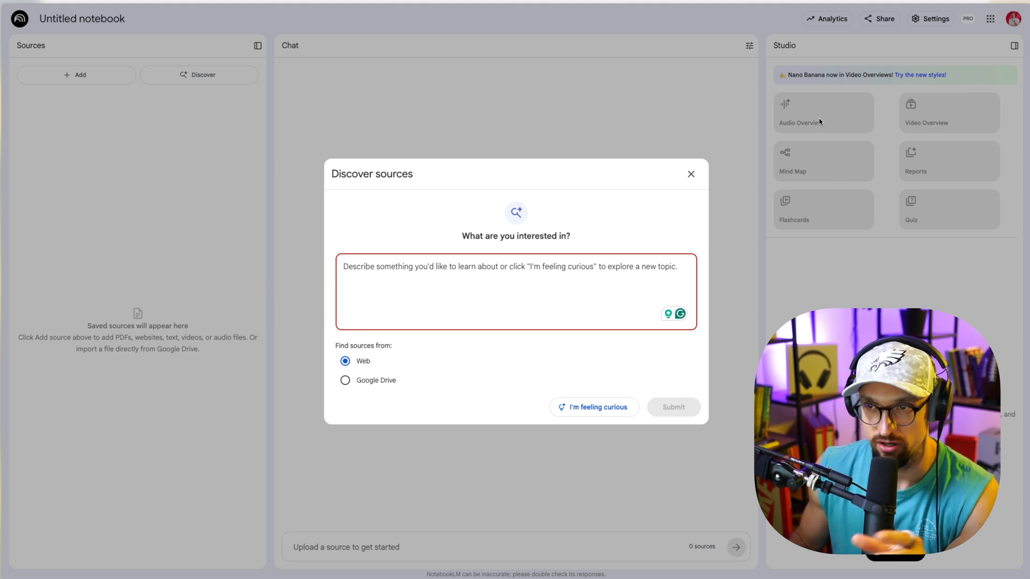
mouse_move(899, 183)
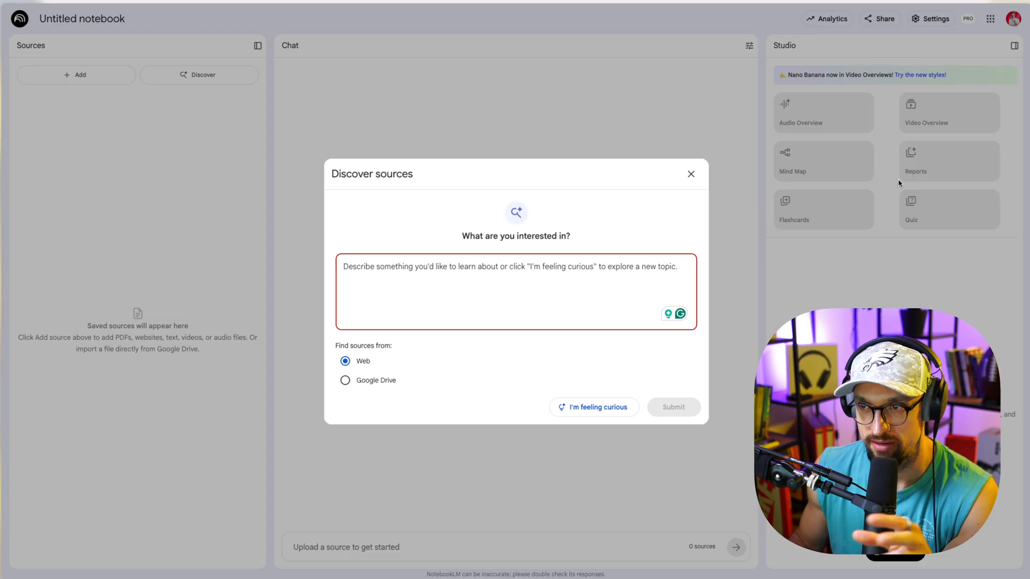
mouse_move(521, 349)
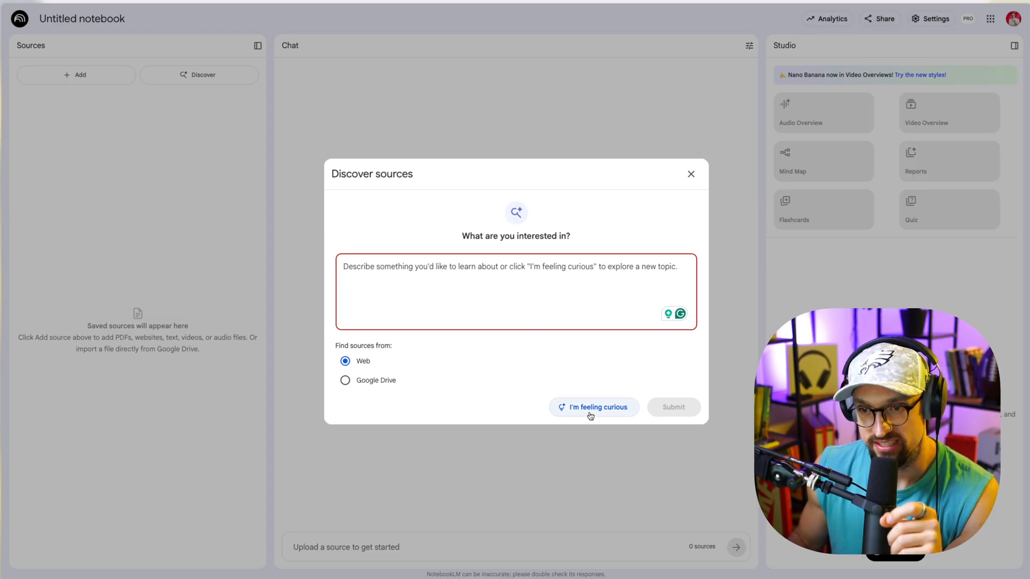
Step: Discover sources on a random topic and review the ten Namib beetle fog-harvesting results
click(594, 407)
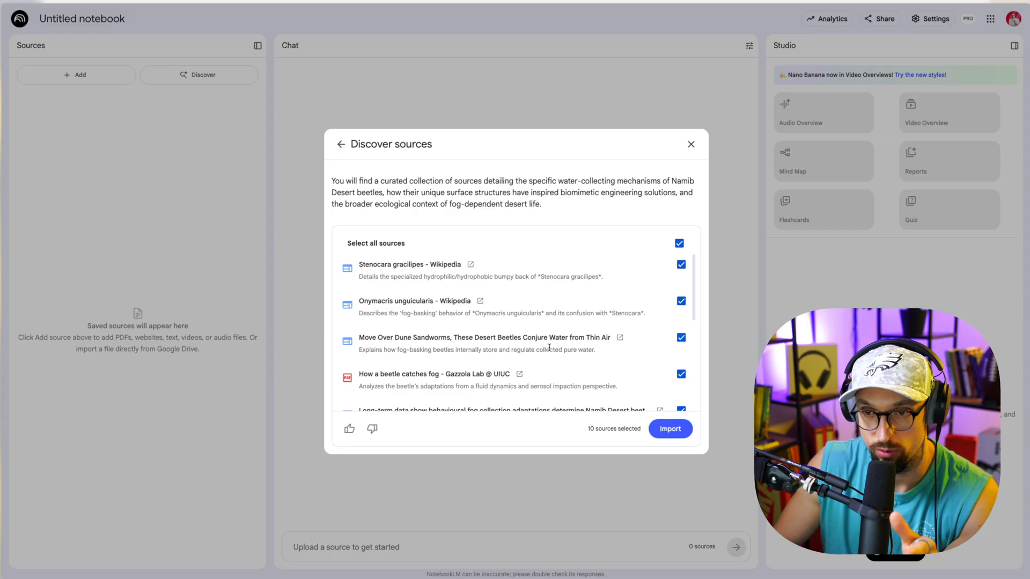
scroll(down, 3)
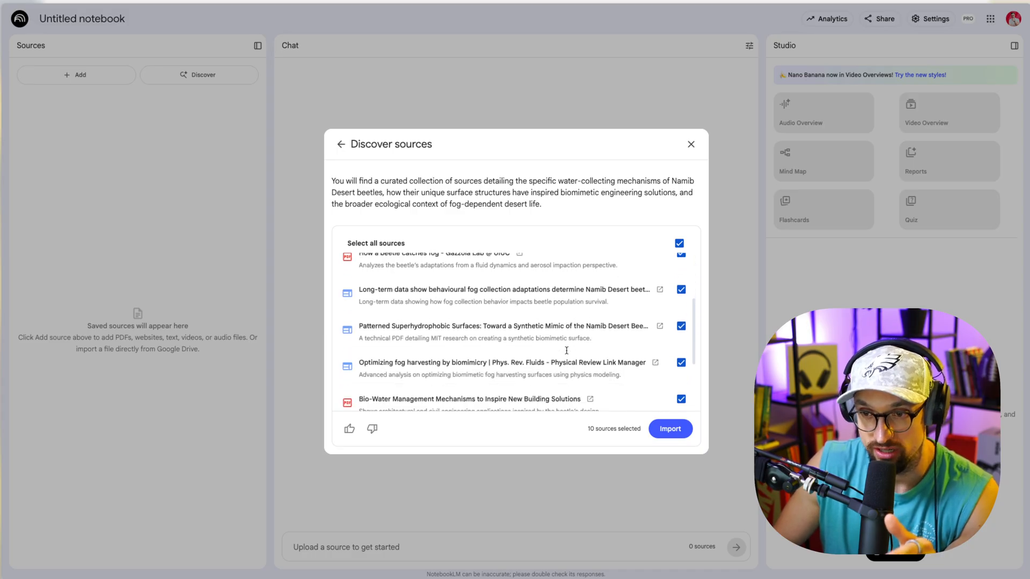
scroll(down, 3)
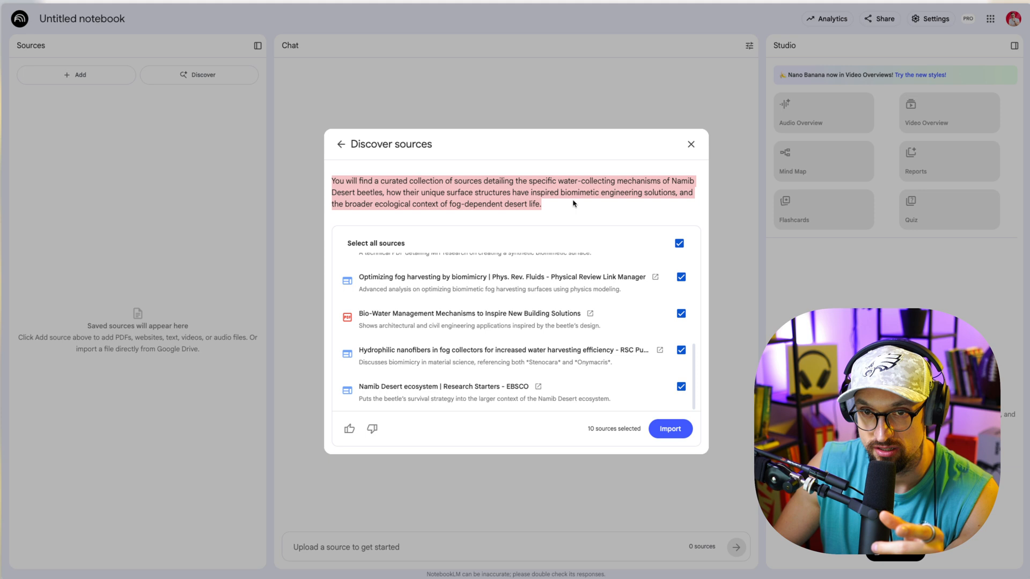
mouse_move(578, 205)
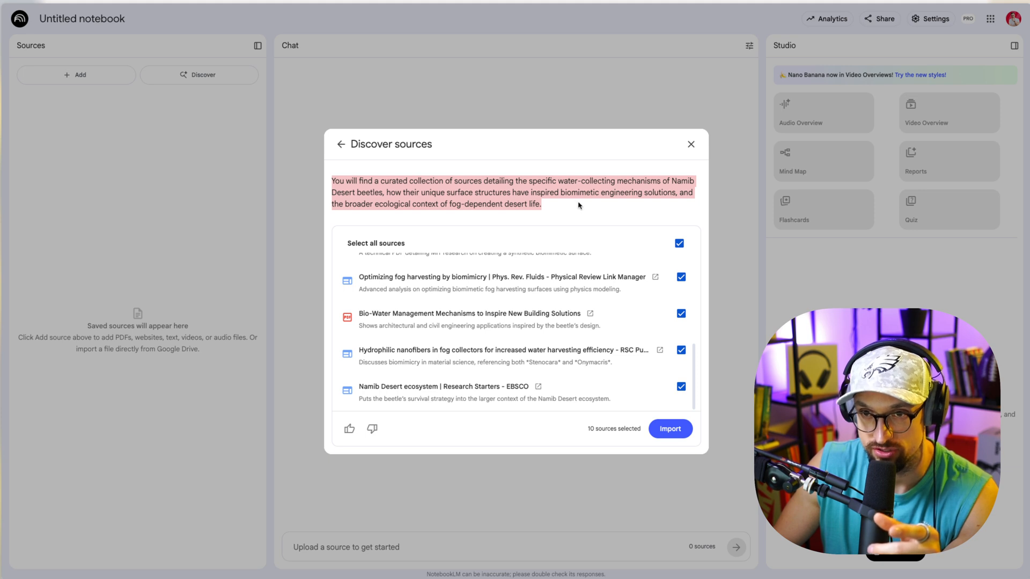
mouse_move(589, 204)
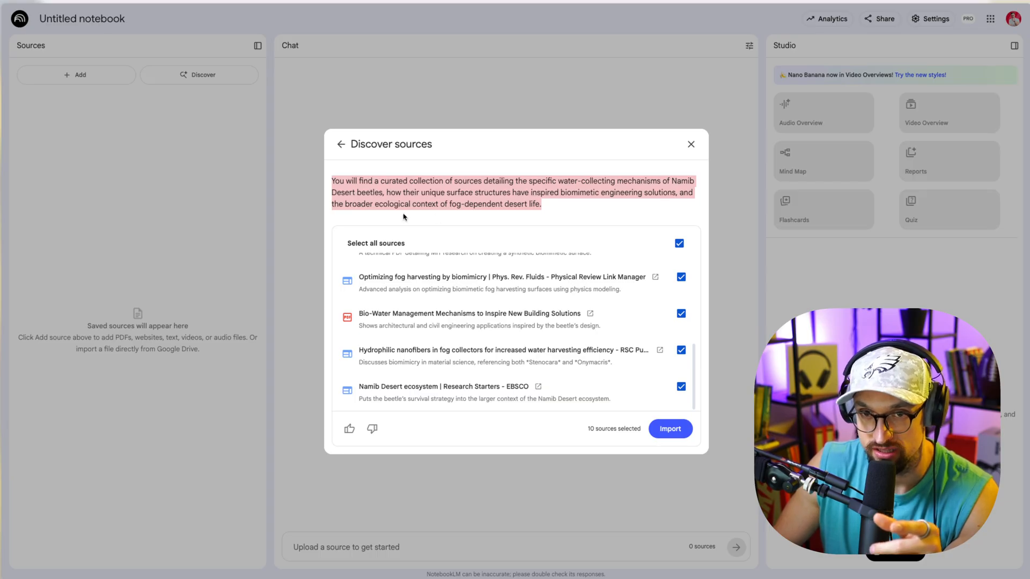
mouse_move(512, 217)
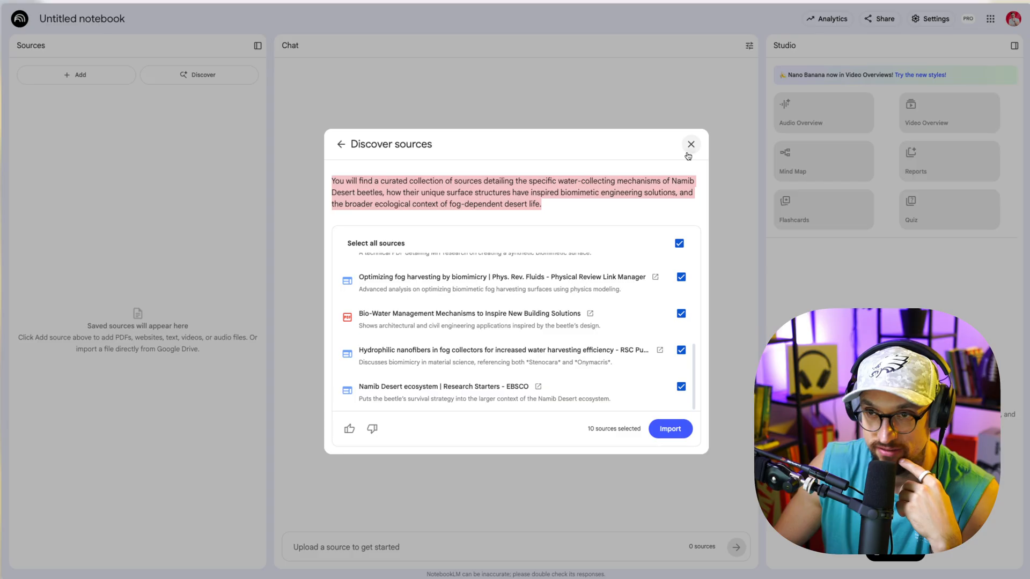
Step: Dismiss source discovery, return home and enter the Sora 2 Access, Showcase, and Giveaway notebook
click(690, 144)
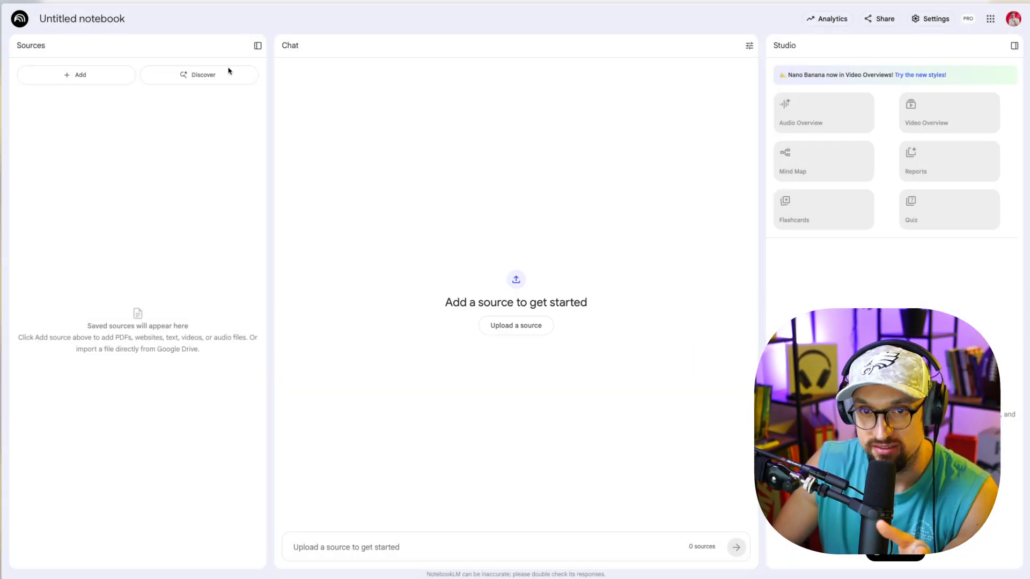
click(19, 19)
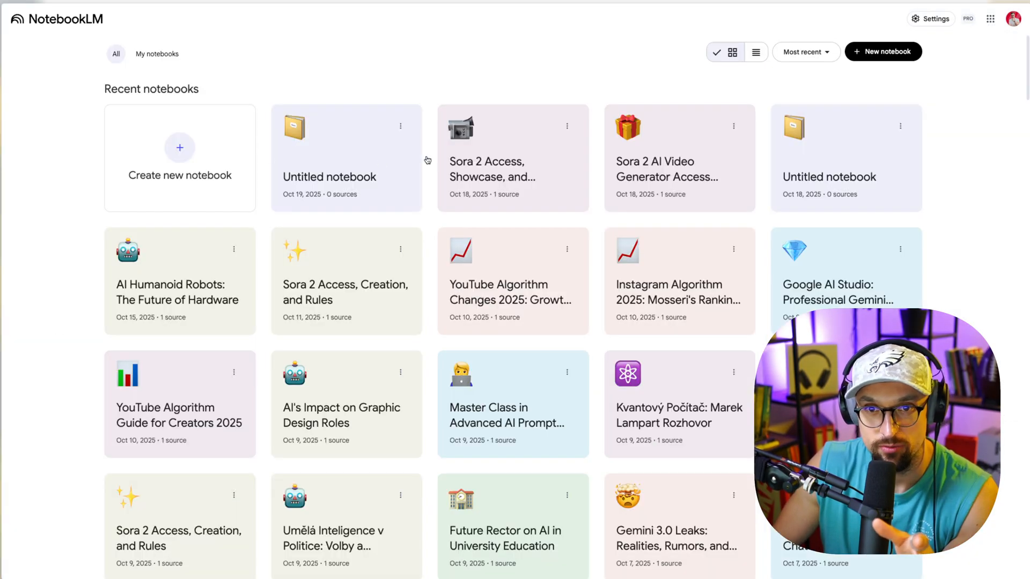
click(513, 157)
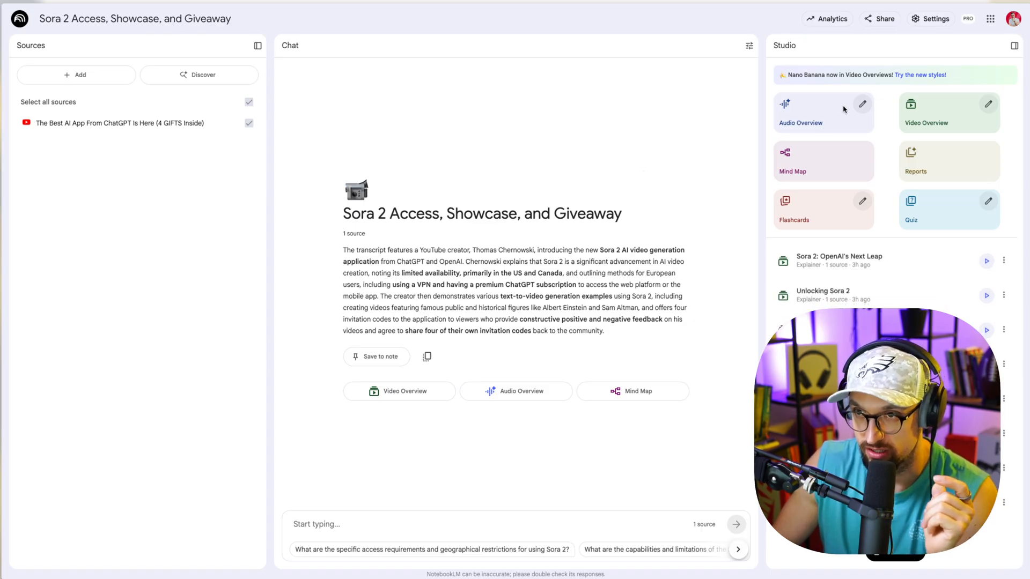
Step: Bring up Customize Audio Overview from the Studio panel's Audio Overview tile
click(822, 113)
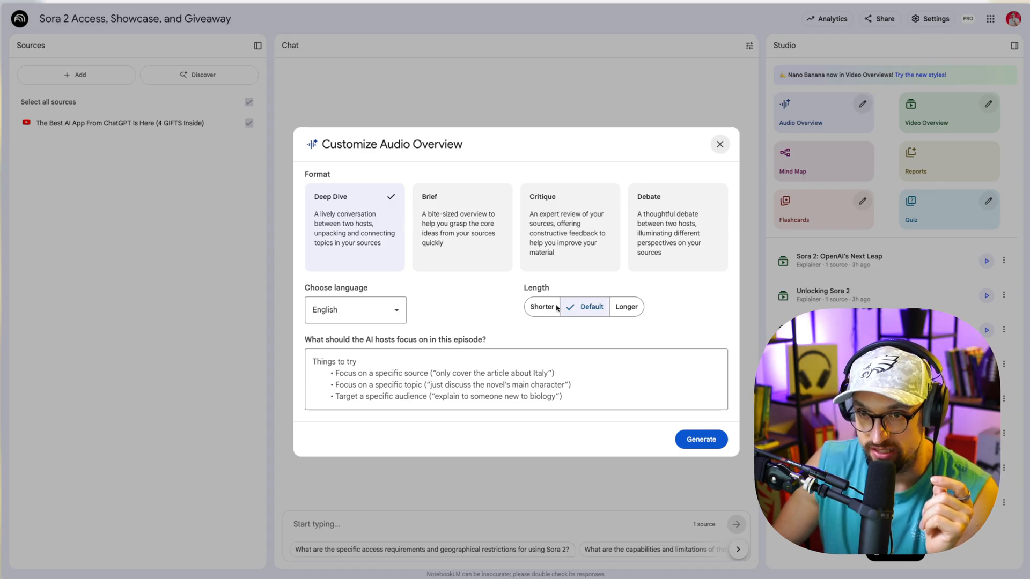
mouse_move(368, 317)
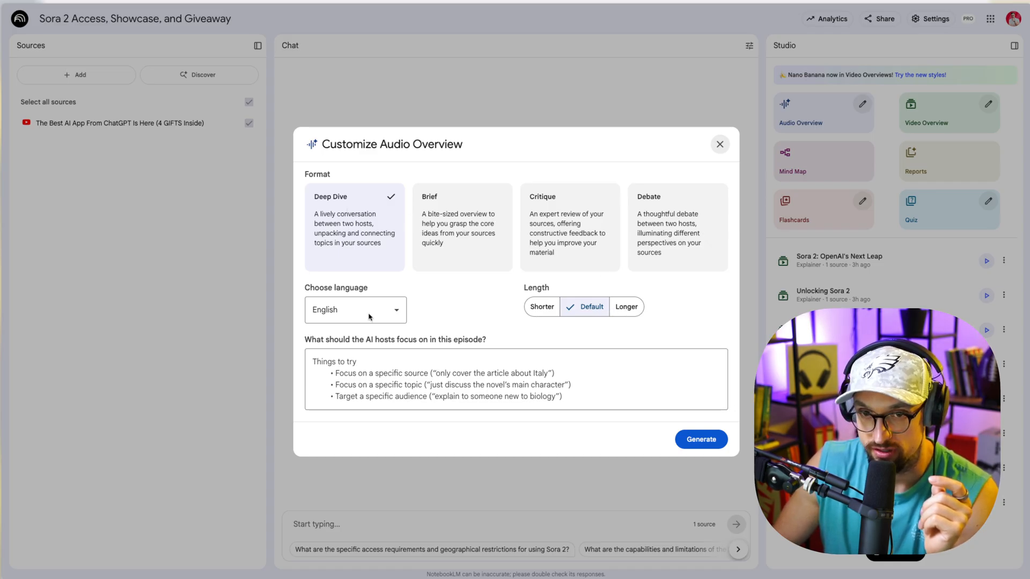
mouse_move(344, 226)
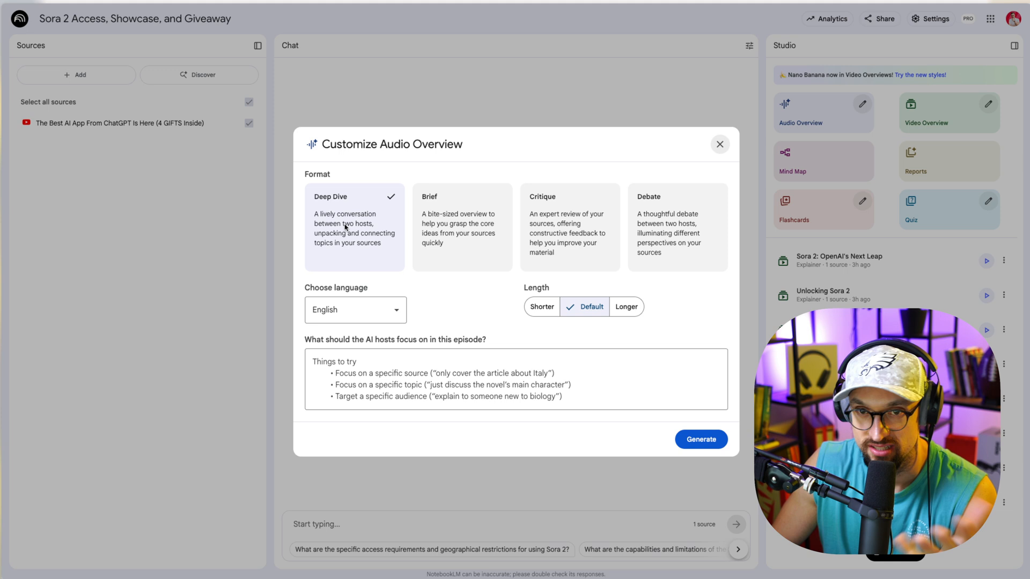
mouse_move(680, 190)
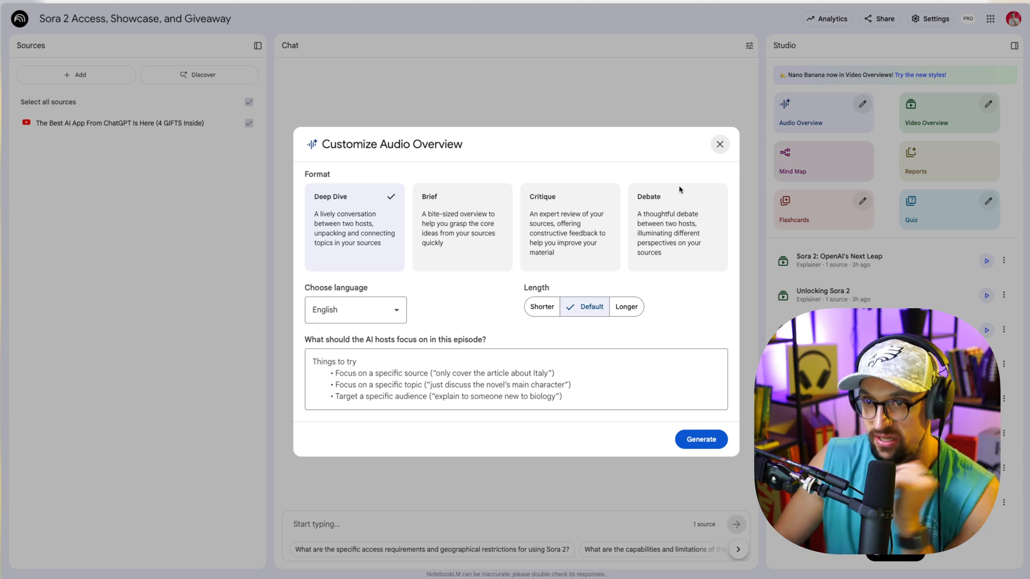
mouse_move(479, 320)
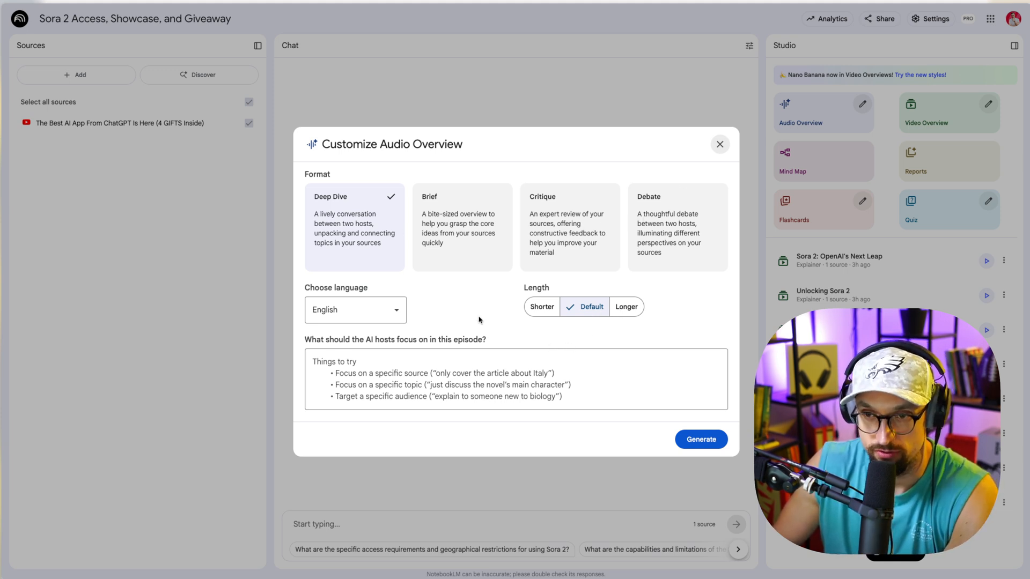
mouse_move(285, 212)
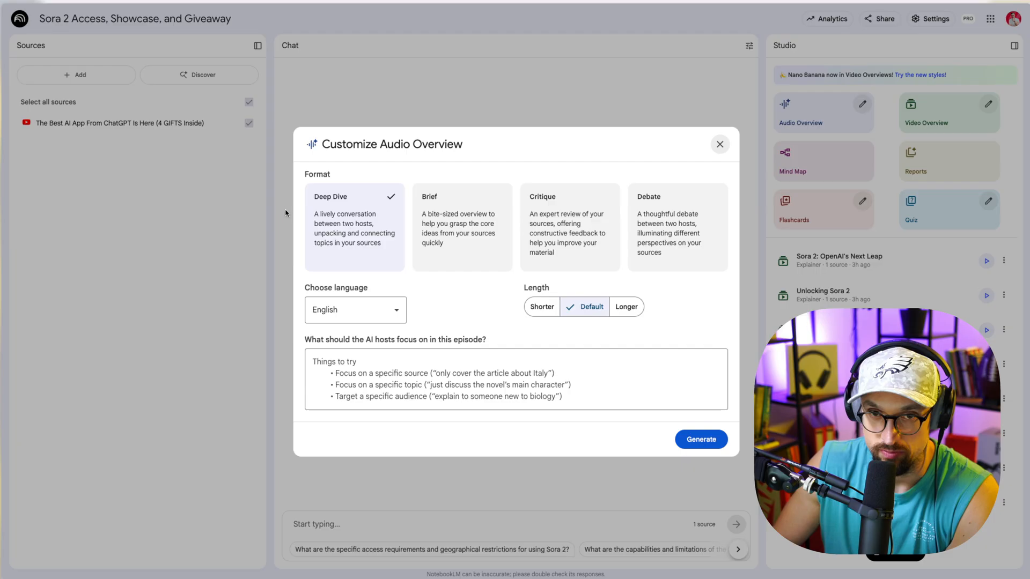
Step: Dismiss the Customize Audio Overview dialog without generating anything
click(720, 144)
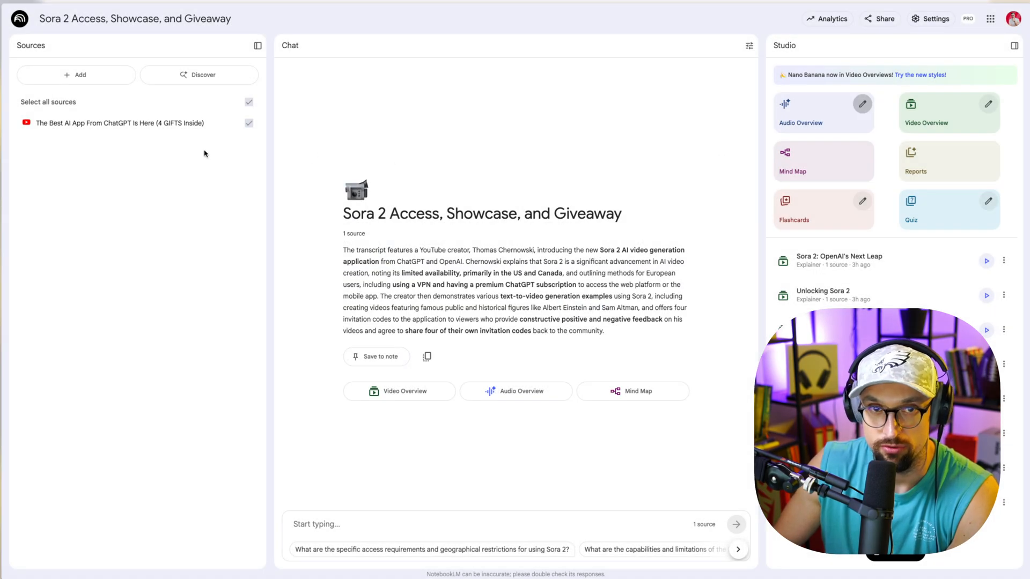
mouse_move(822, 161)
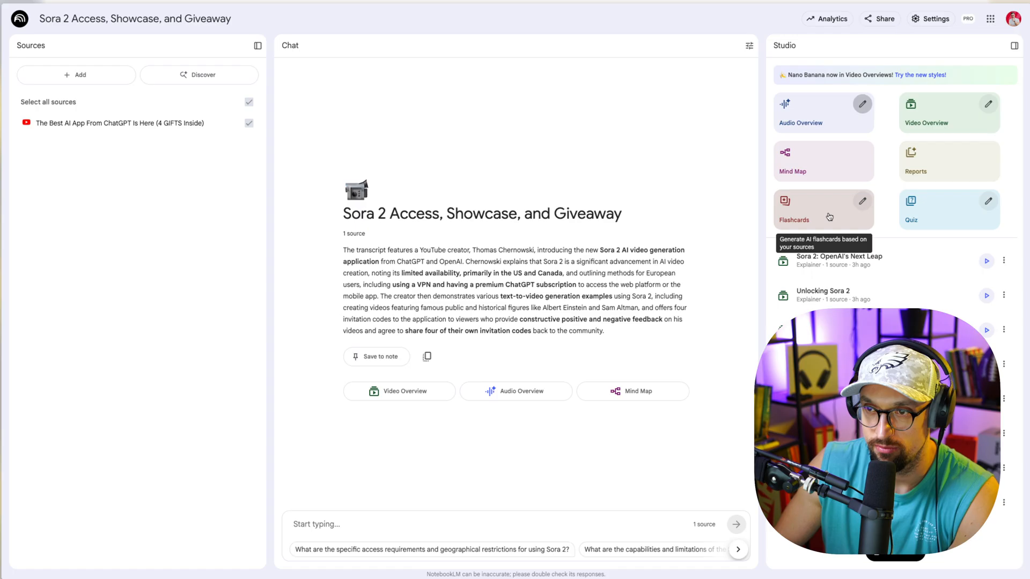
mouse_move(949, 125)
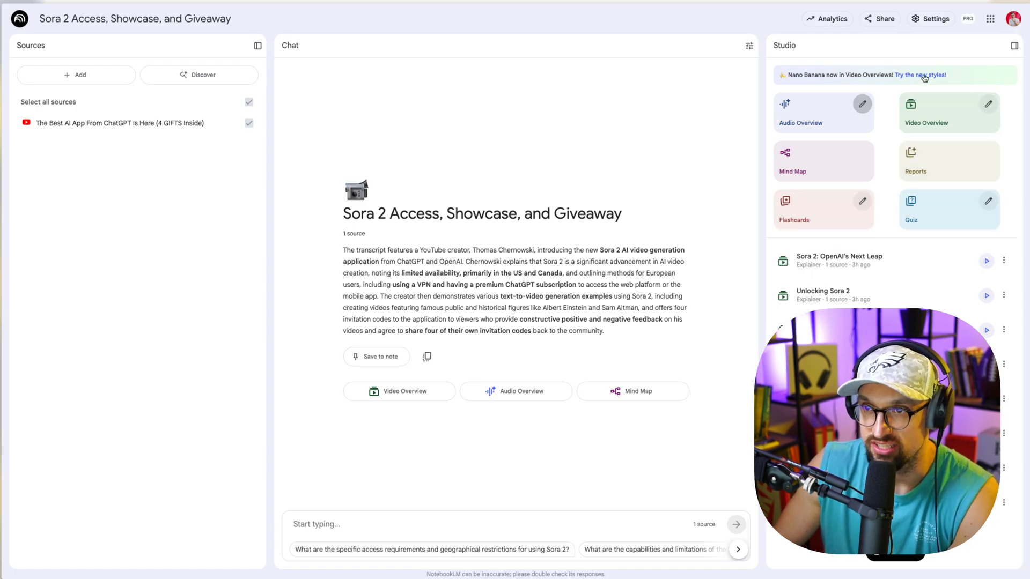
mouse_move(932, 99)
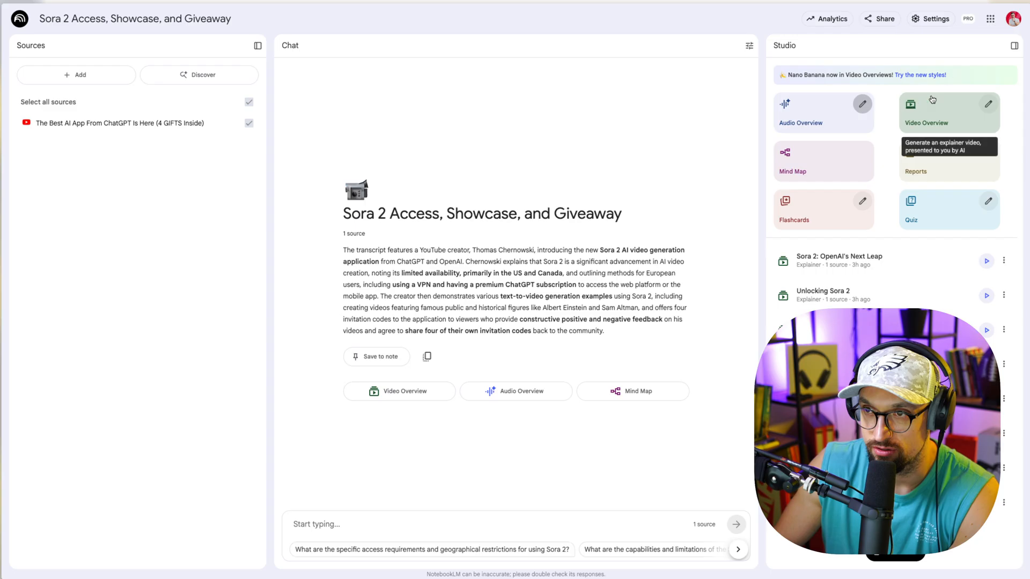
Step: Bring up Customize Video Overview and keep the Explainer format selected
click(948, 113)
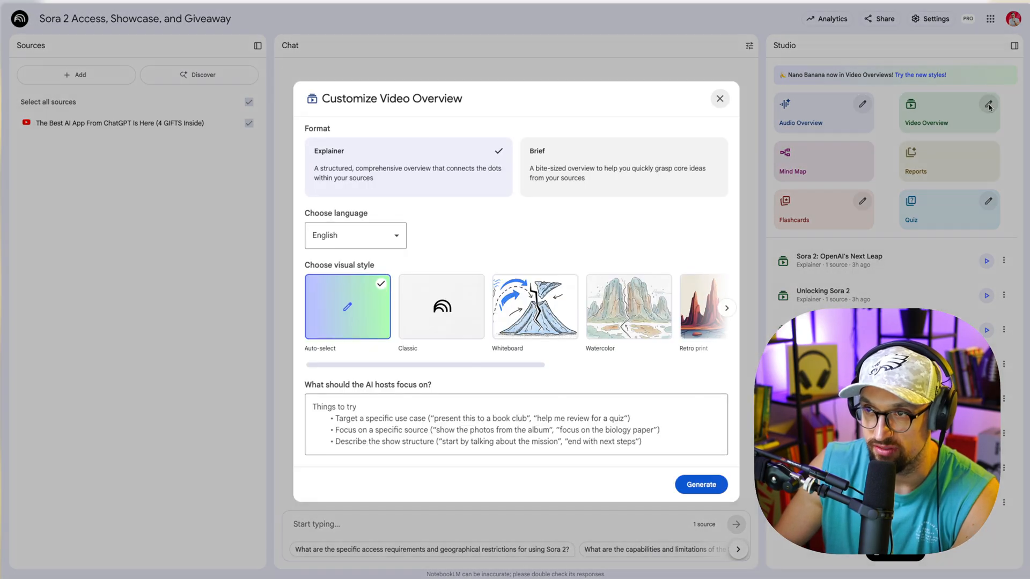
click(719, 98)
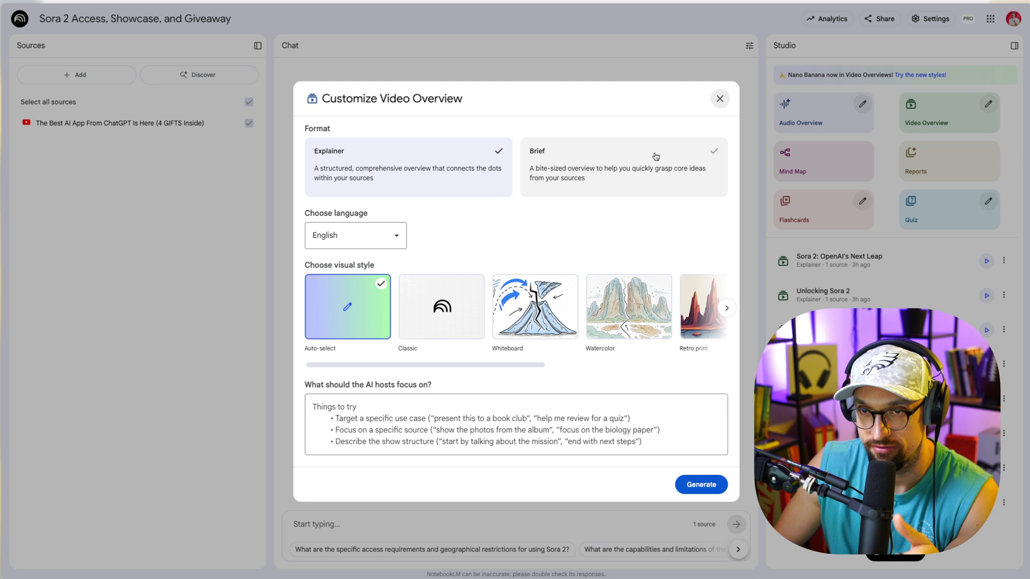
click(408, 167)
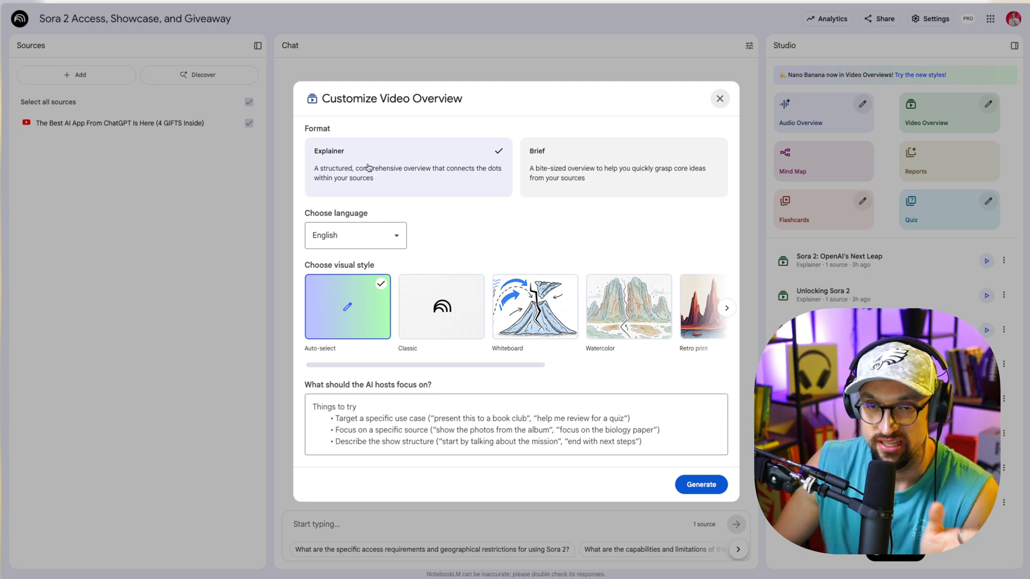
mouse_move(452, 183)
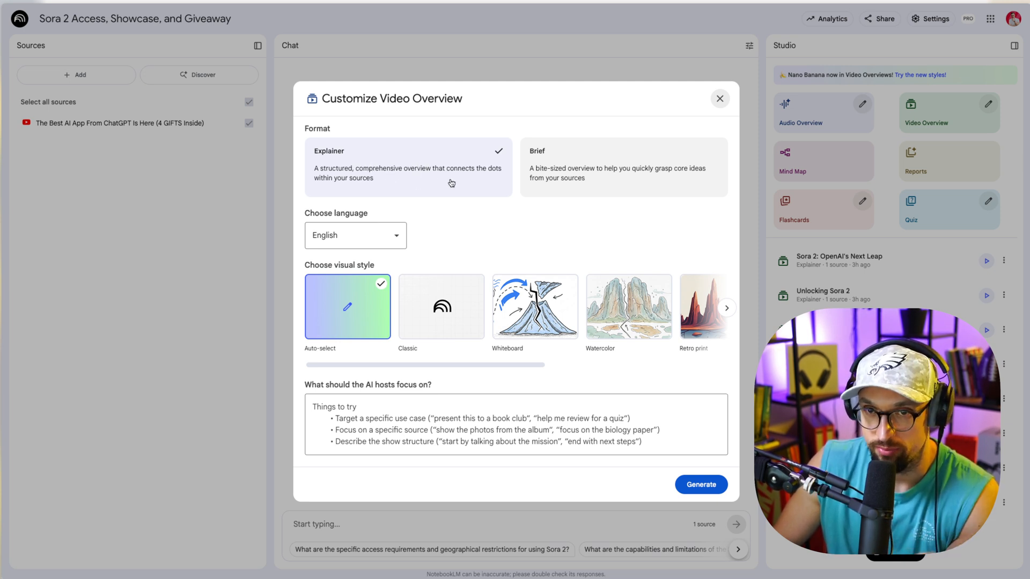
mouse_move(393, 182)
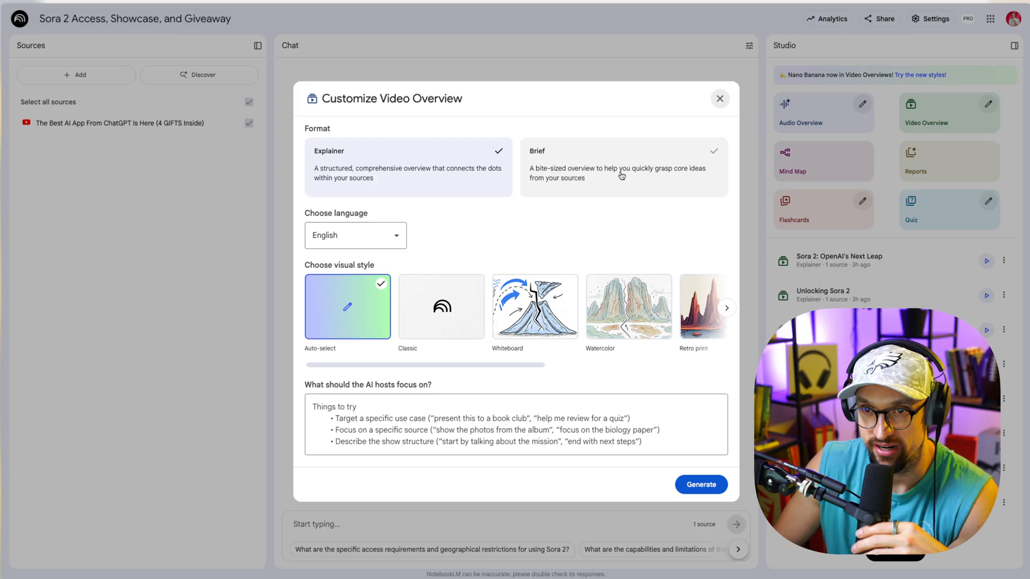
click(355, 235)
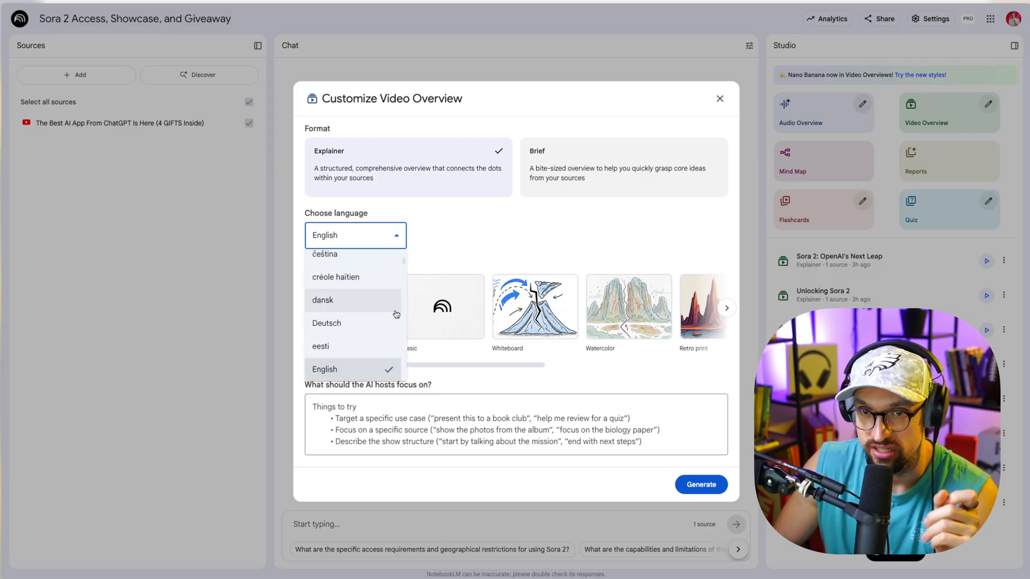
scroll(down, 3)
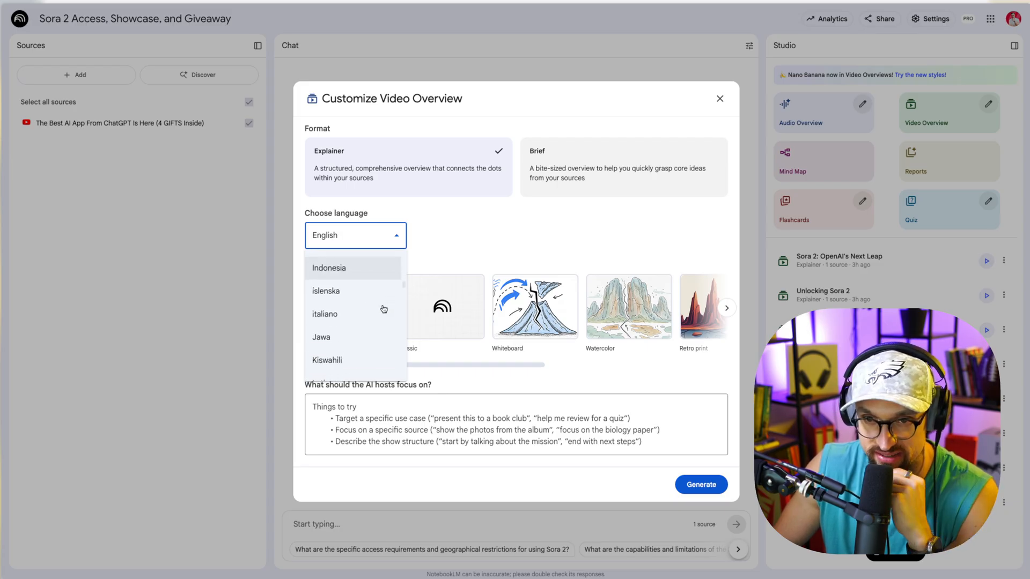
scroll(down, 3)
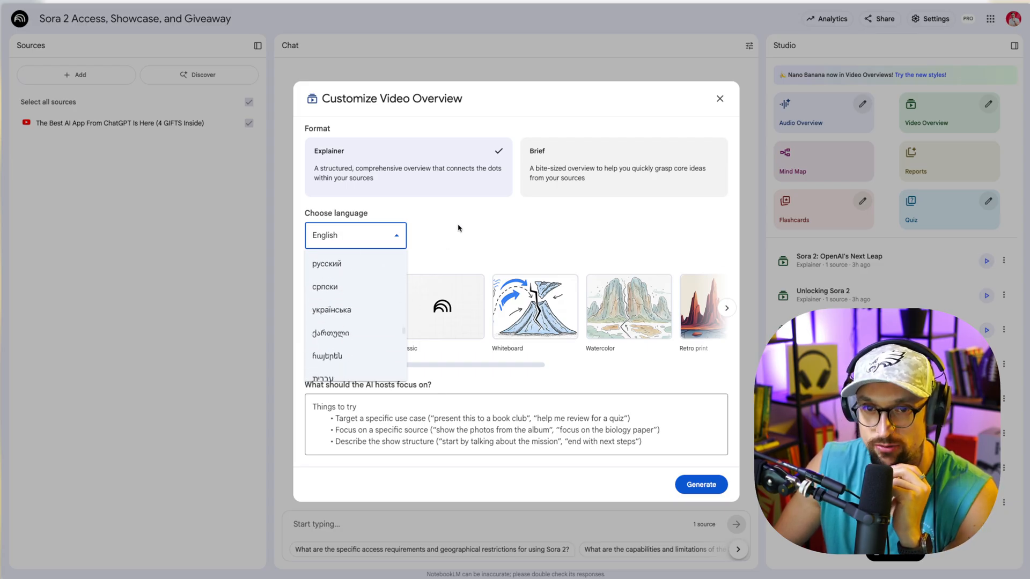
click(355, 235)
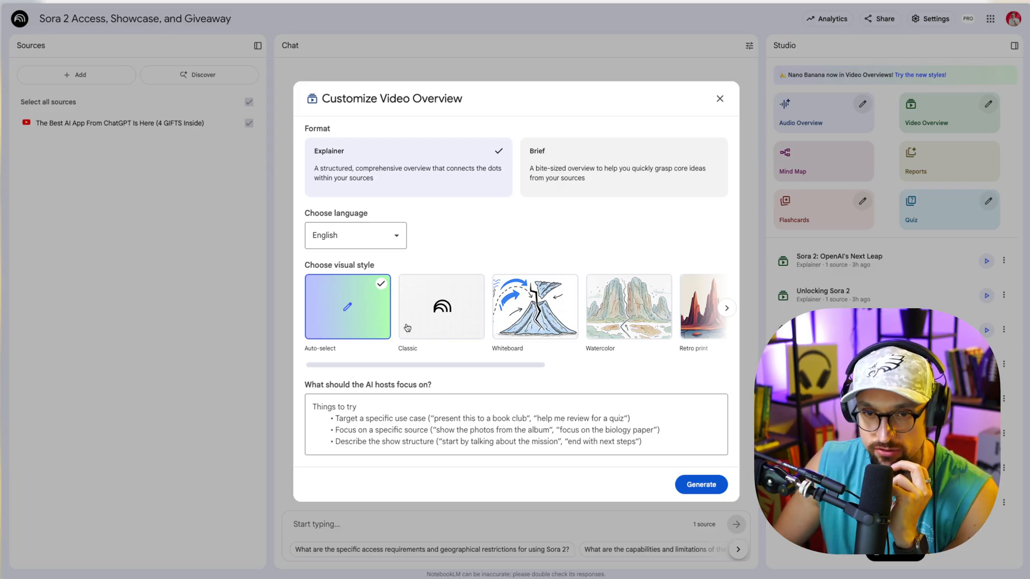
click(726, 308)
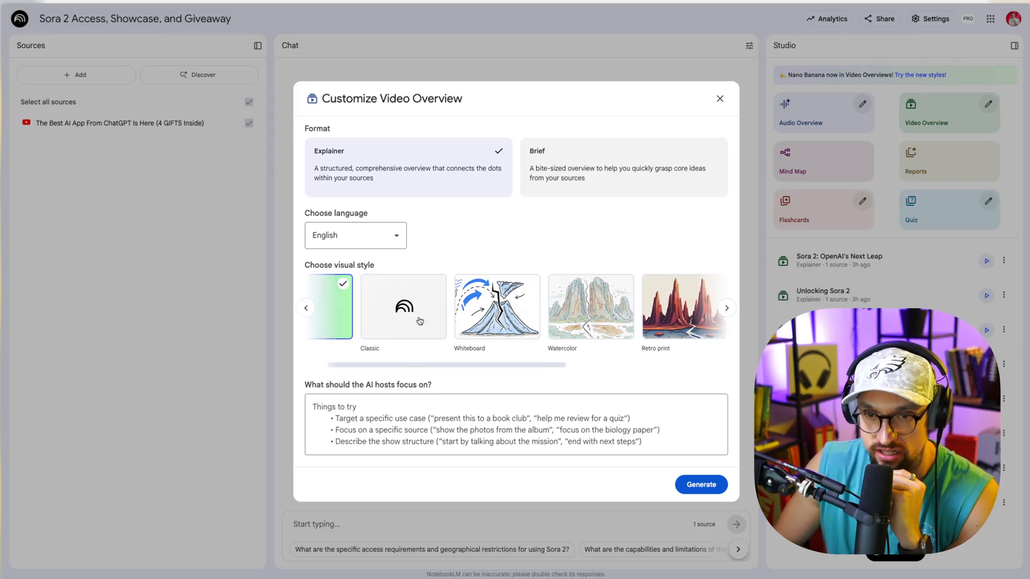
click(727, 308)
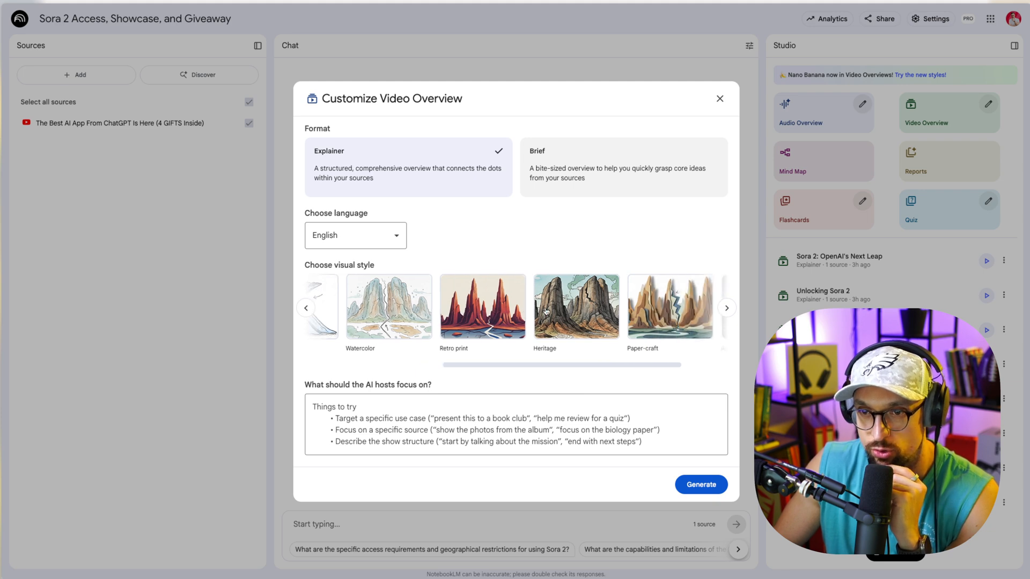
click(726, 308)
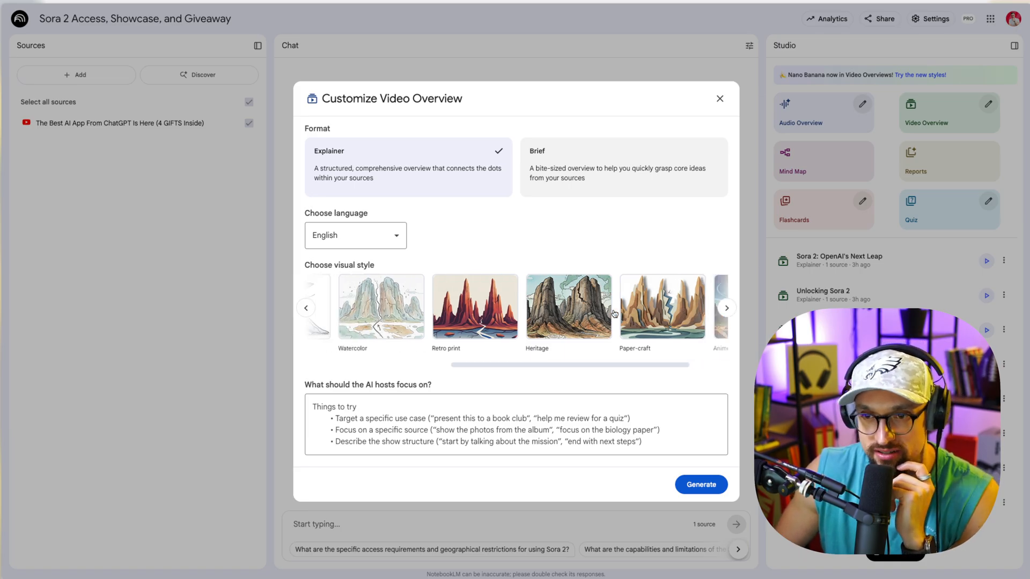
click(726, 308)
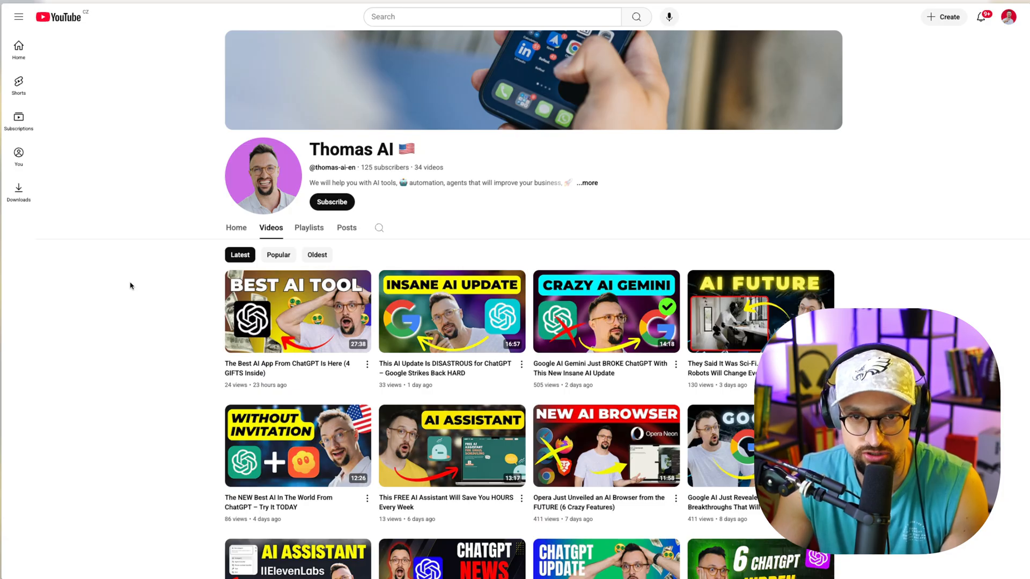
mouse_move(58, 232)
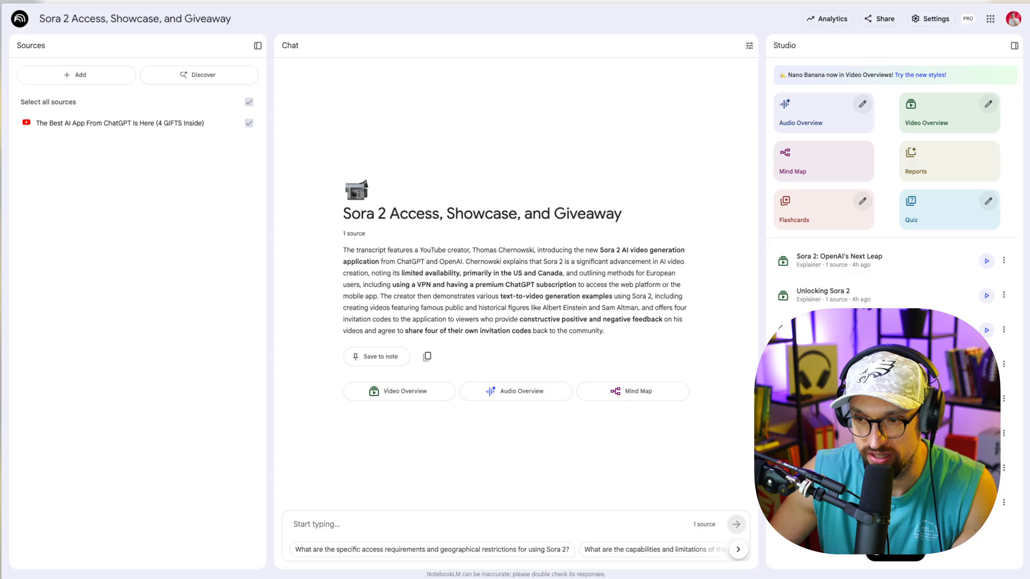
Step: Play the Sora 2 Explained video overview from the Studio list
click(947, 111)
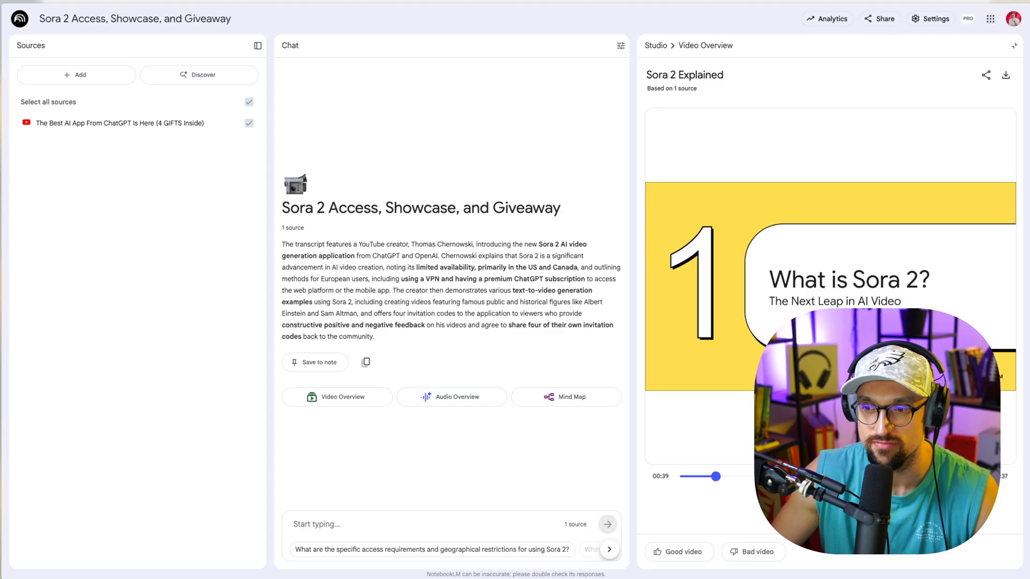
mouse_move(98, 163)
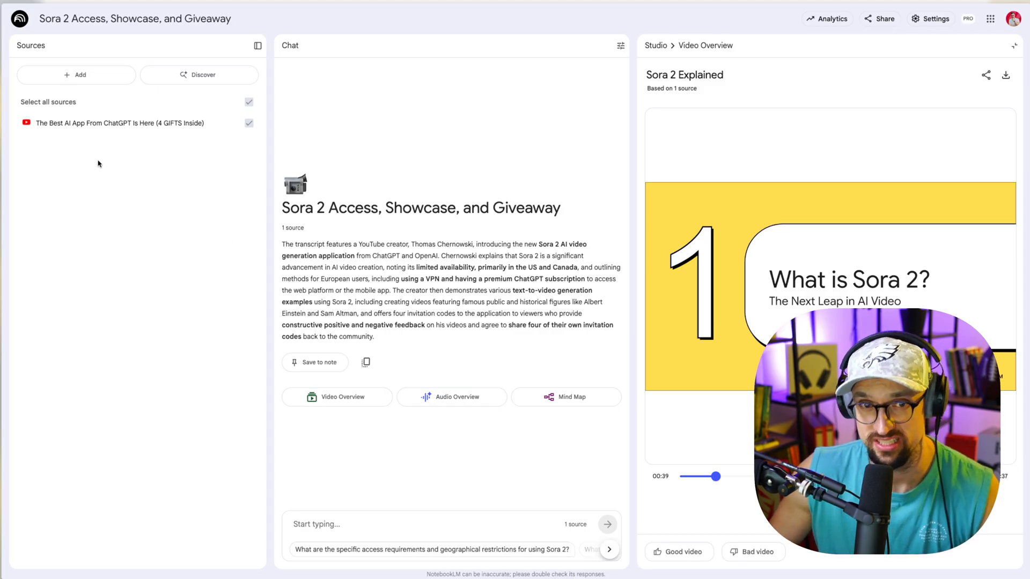
mouse_move(99, 127)
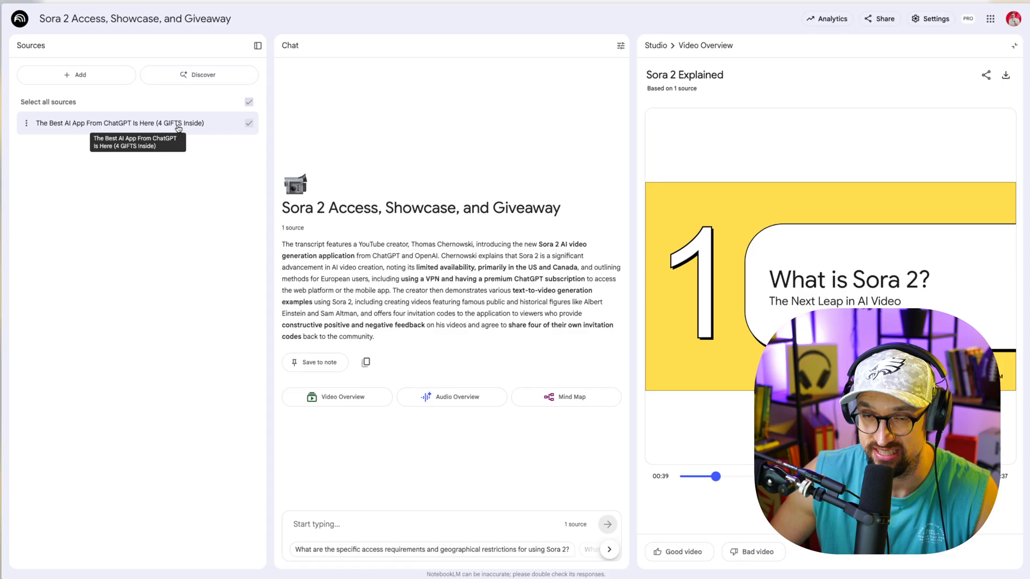
mouse_move(185, 202)
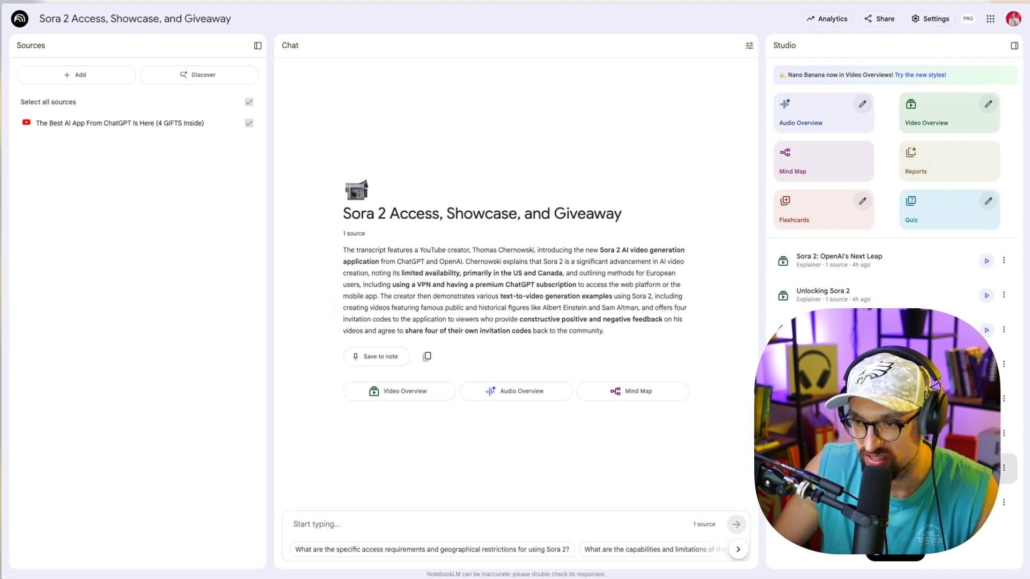
Step: Play another generated Sora 2 Explained video overview in illustrated style
click(947, 113)
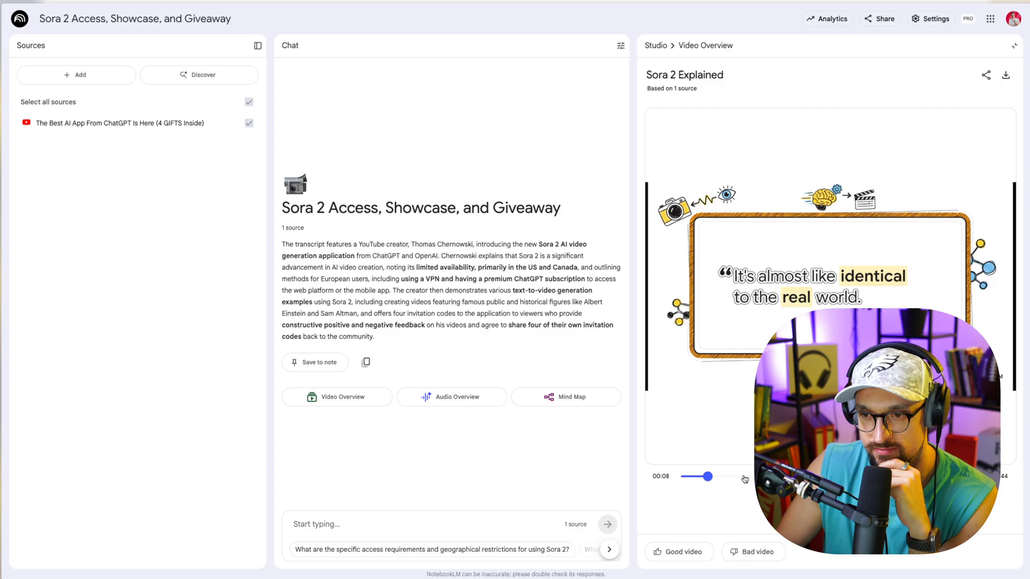
Step: Seek forward in the sketch-style overview with the playback slider
drag(705, 476, 754, 476)
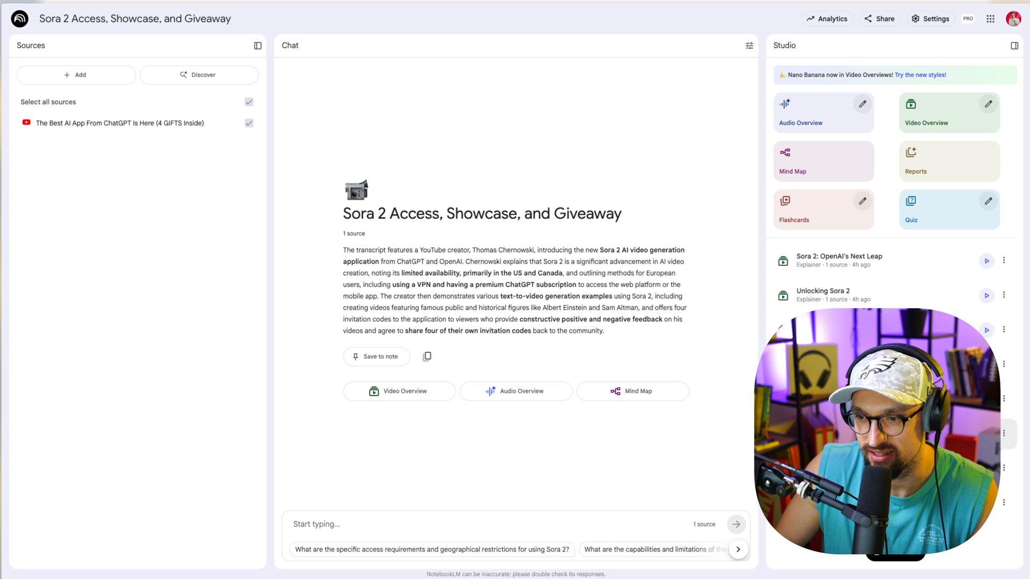
Step: Play the "Sora 2: Exclusive First Look" video overview and skip ahead to about 00:24
click(948, 113)
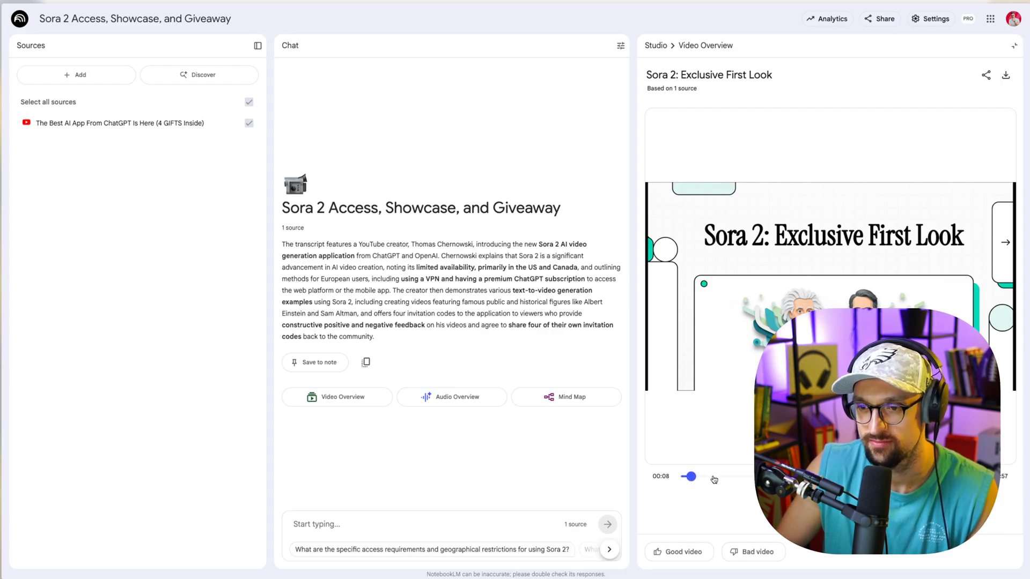
drag(687, 477, 704, 476)
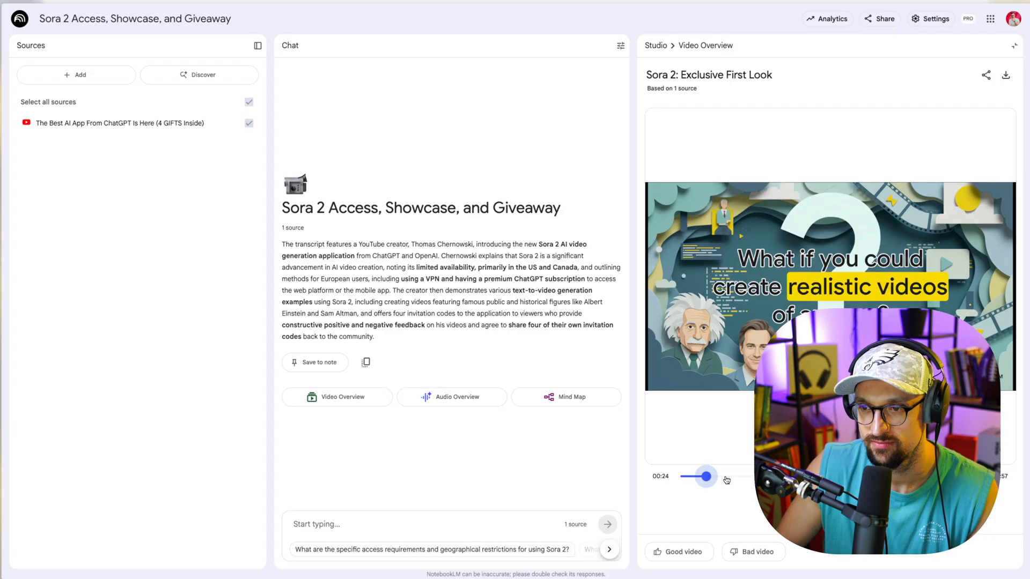